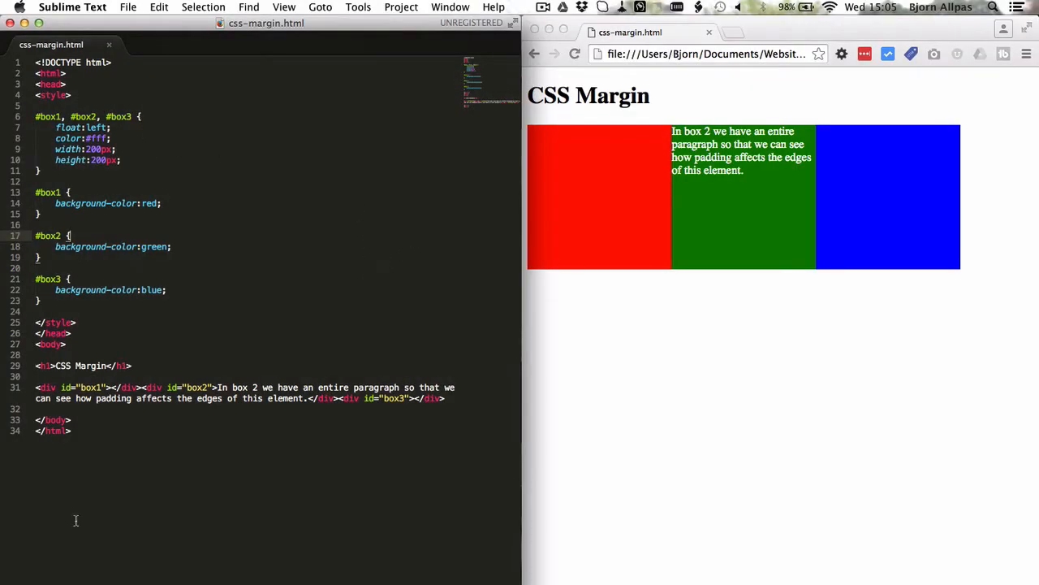
pyautogui.moveTo(195, 233)
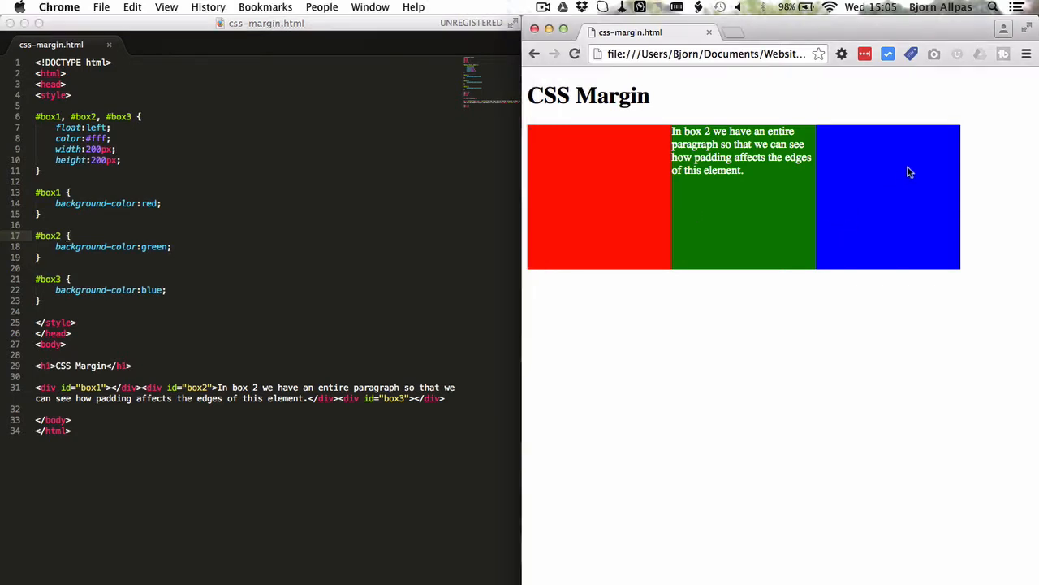
pyautogui.moveTo(777, 185)
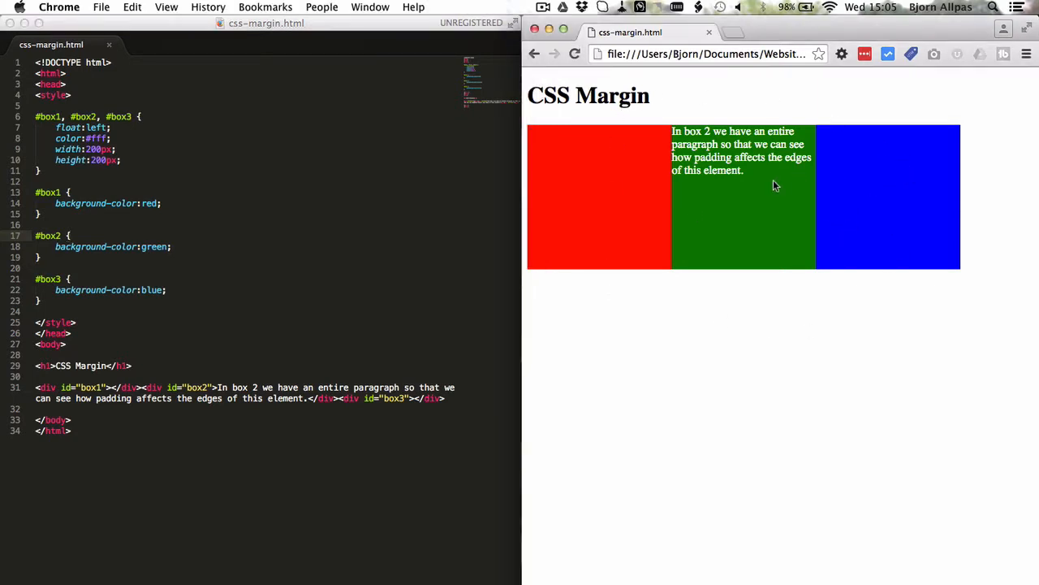
pyautogui.moveTo(650, 228)
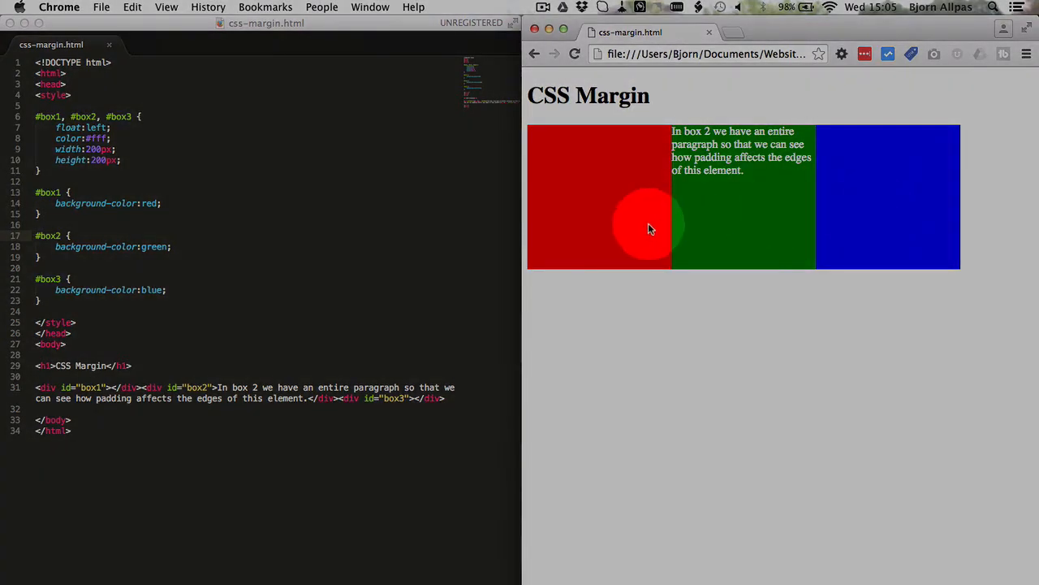
pyautogui.moveTo(588, 224)
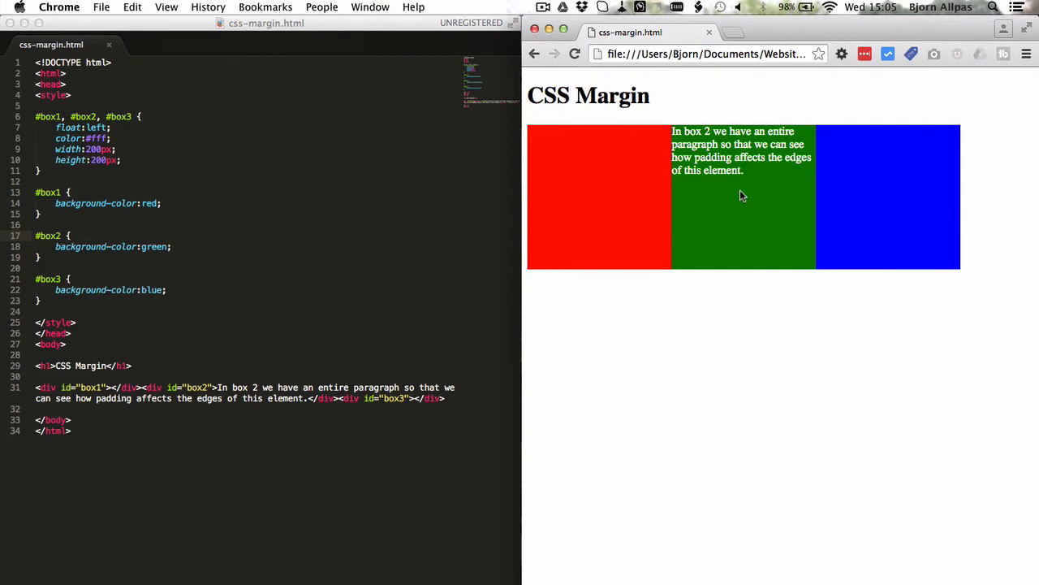
pyautogui.moveTo(182, 254)
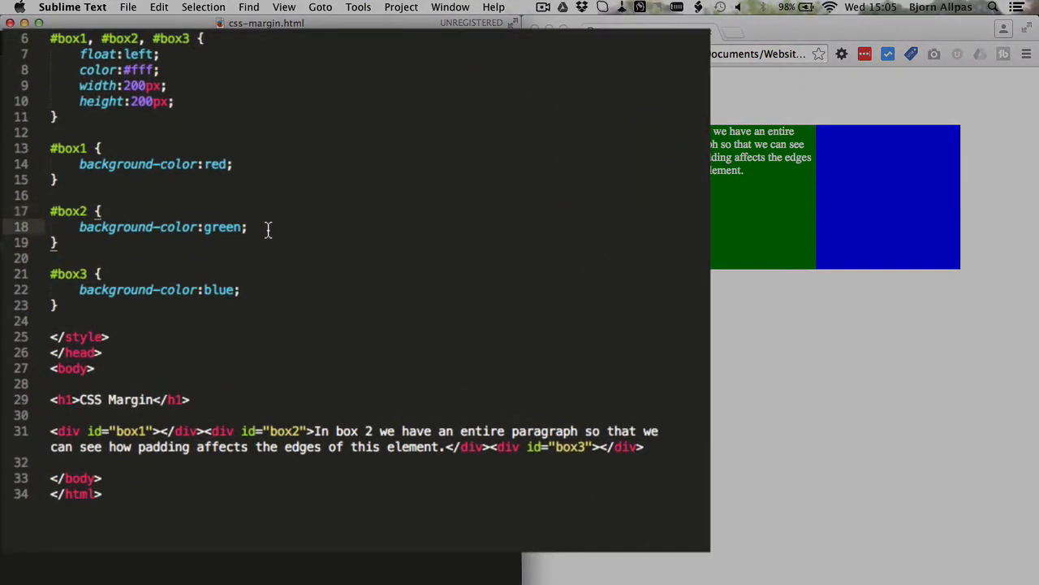
# Add margin-left: 15px; to the #box2 rule on a new line
pyautogui.press('enter')
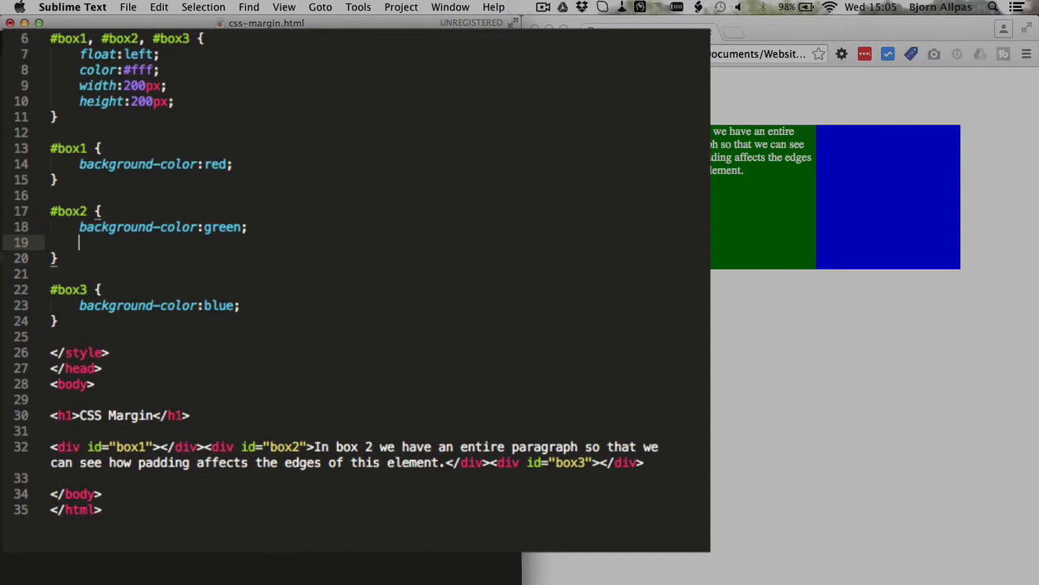
pyautogui.write('margin-left:;')
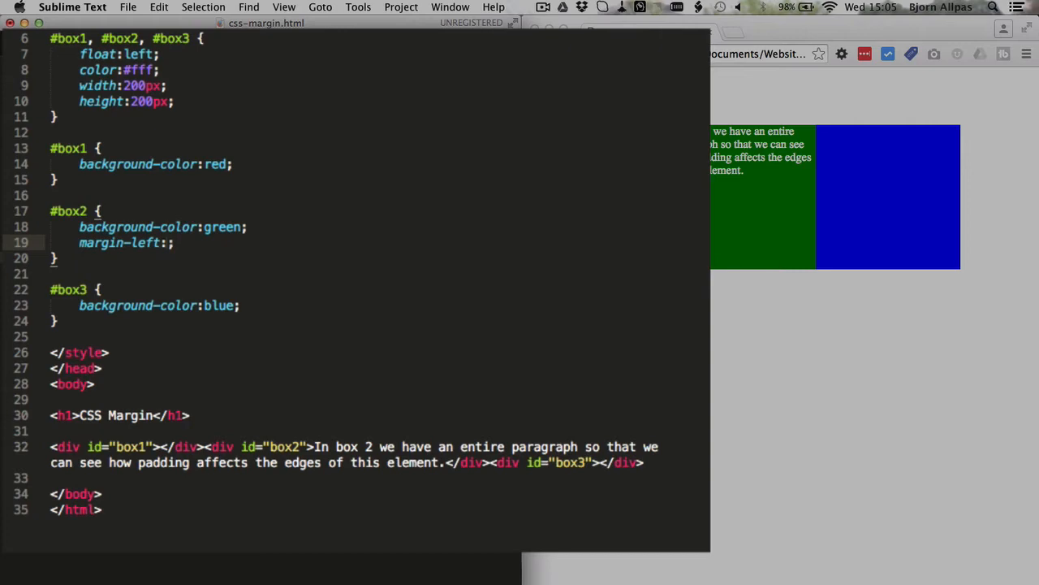
pyautogui.write('15px')
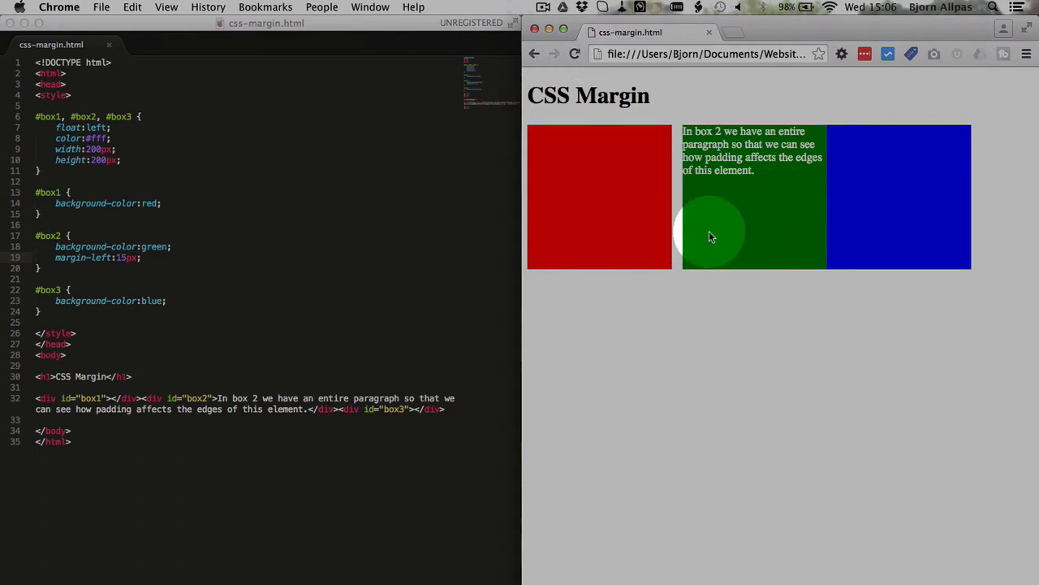
pyautogui.moveTo(666, 374)
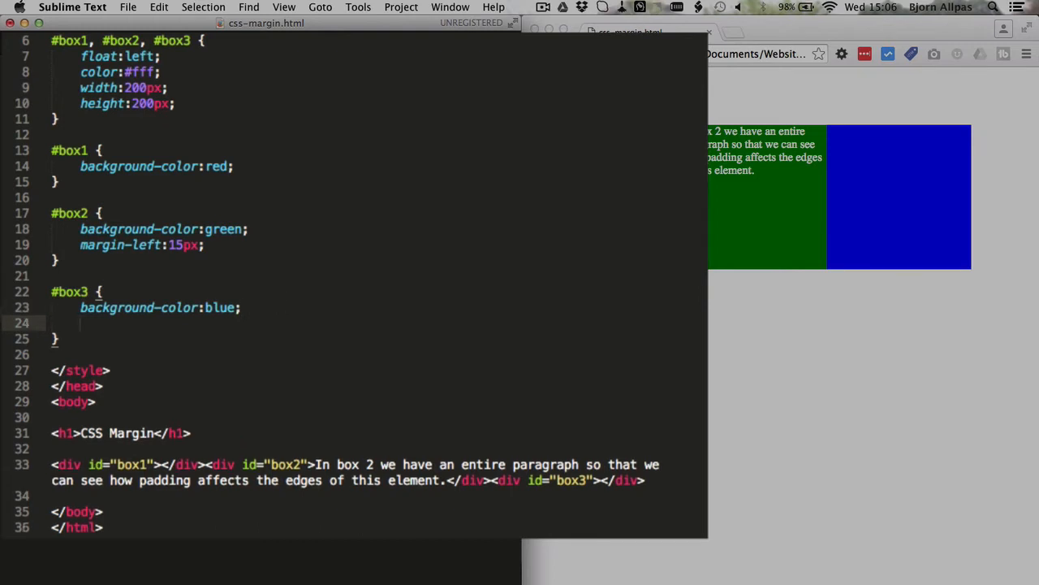
# Add margin: 0 0 0 15px; shorthand to the #box3 rule
pyautogui.write('margin')
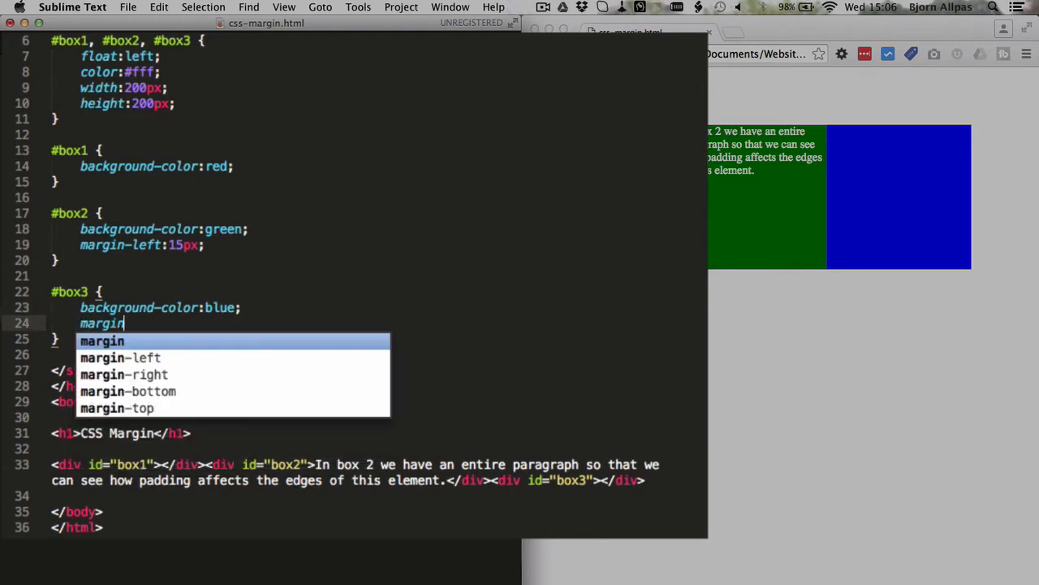
pyautogui.write(':0;')
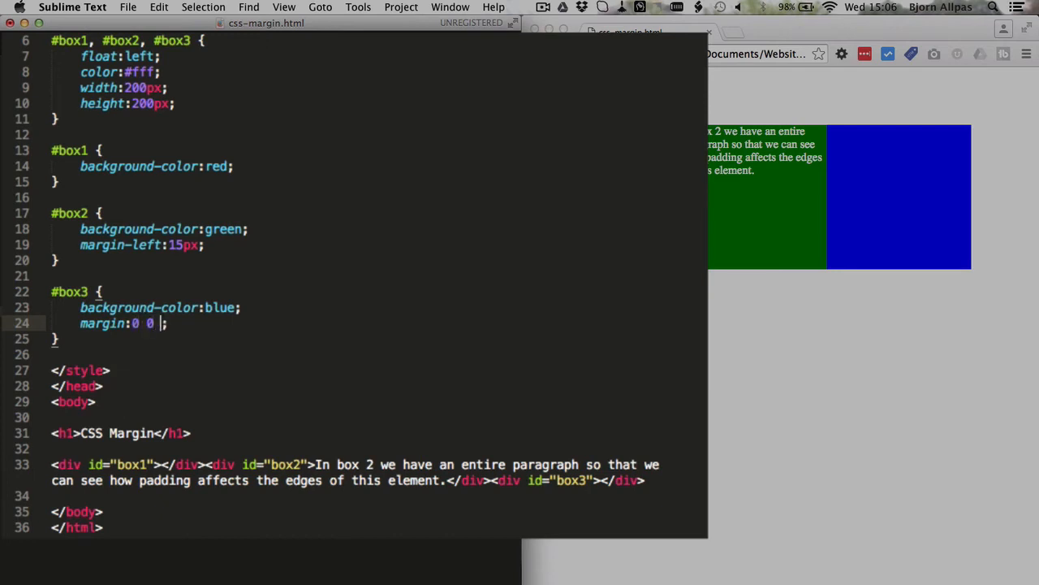
pyautogui.write('0 1')
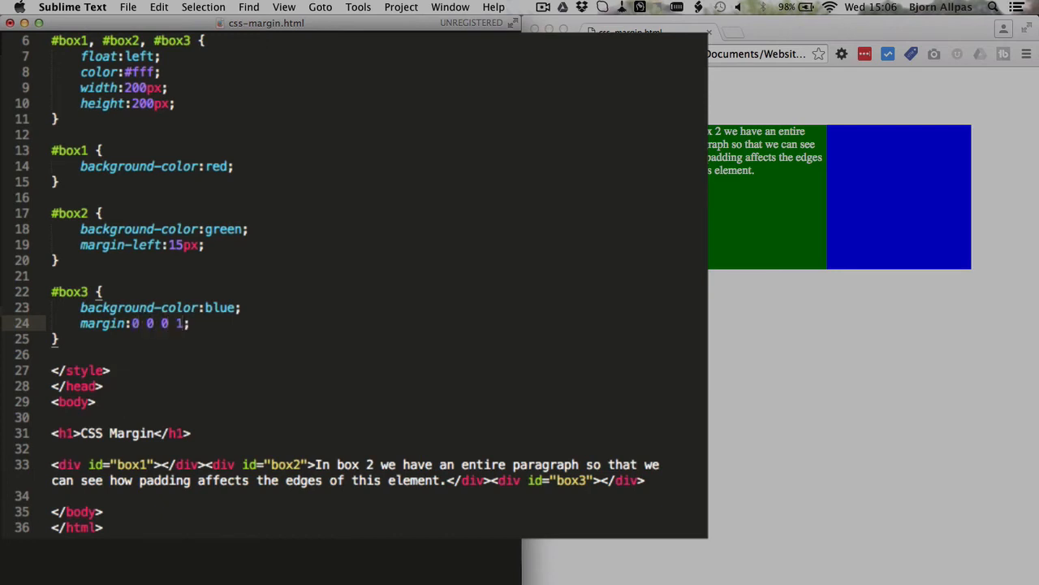
pyautogui.write('5px')
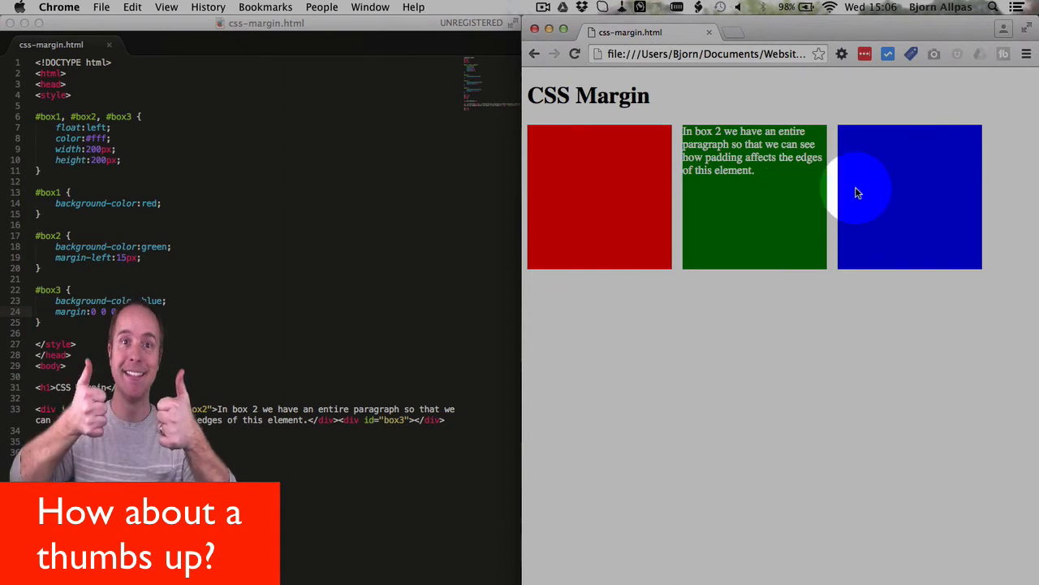
pyautogui.moveTo(795, 250)
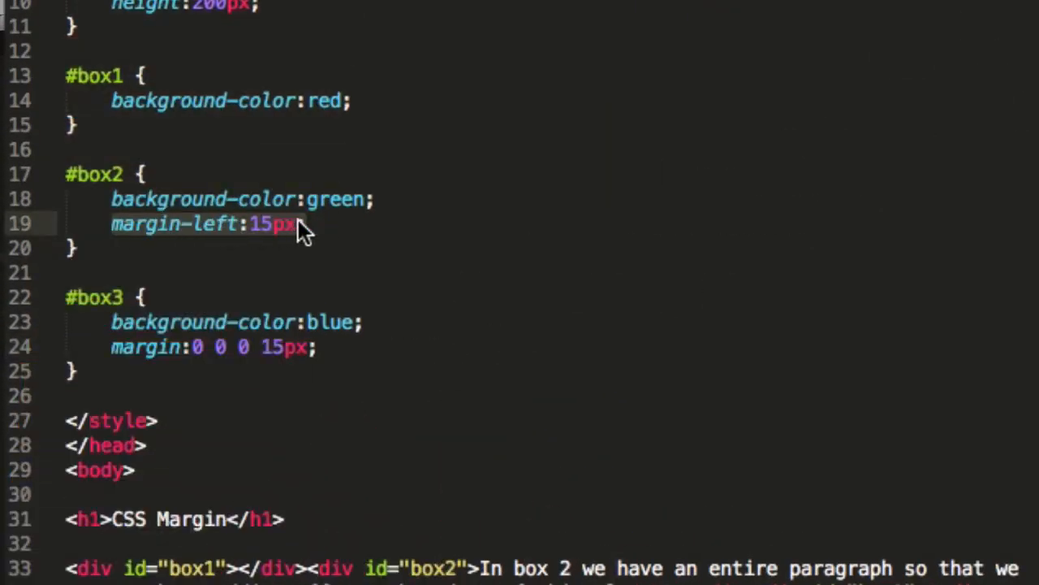
pyautogui.moveTo(111, 347)
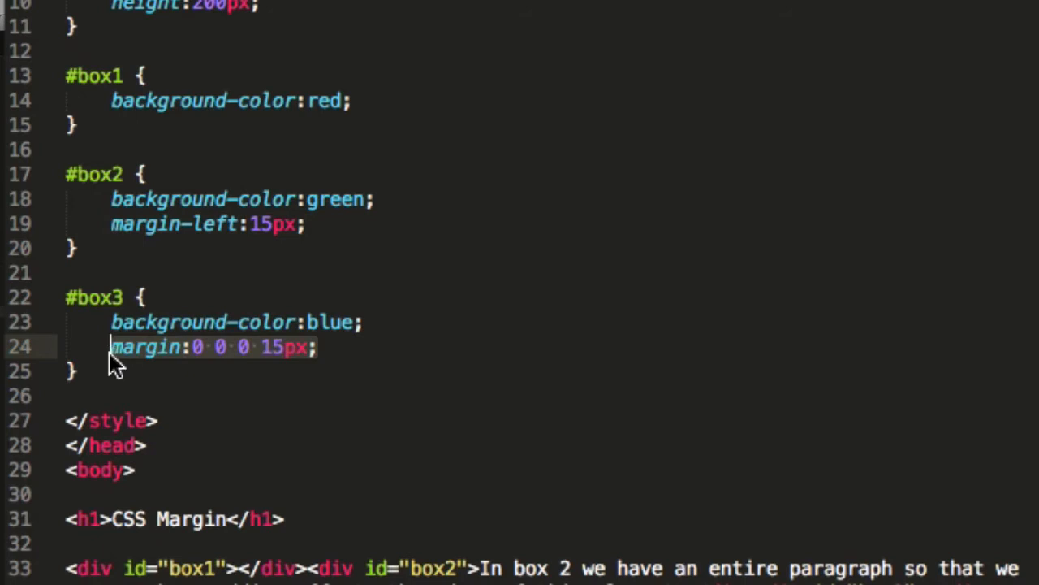
pyautogui.moveTo(292, 354)
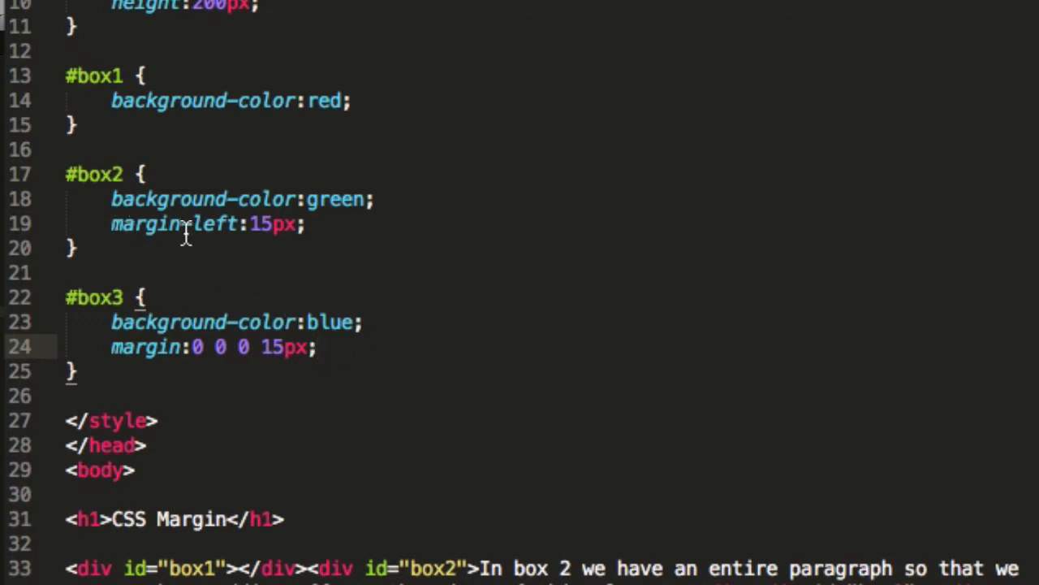
pyautogui.moveTo(213, 229)
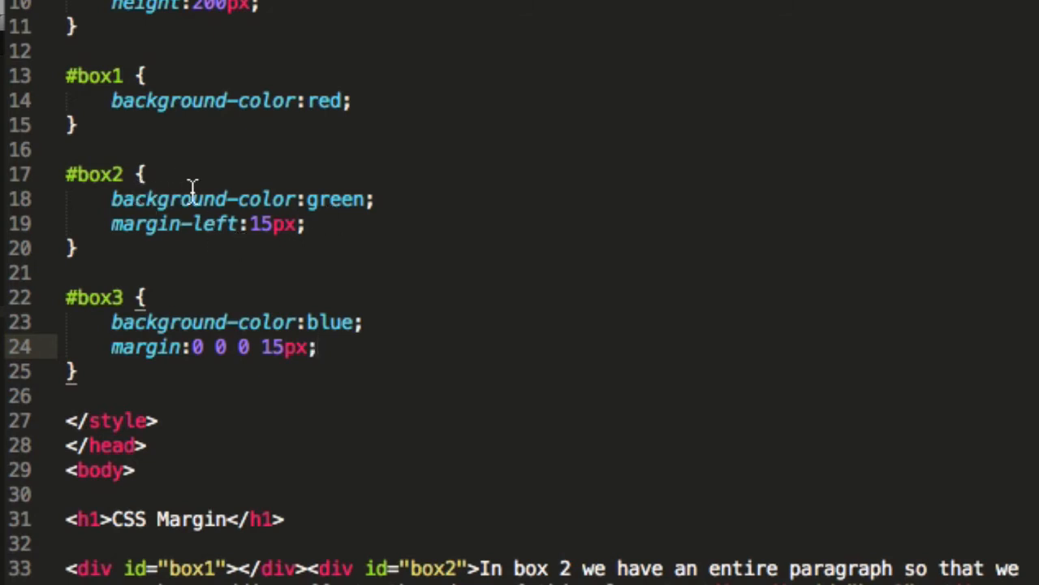
pyautogui.moveTo(112, 347)
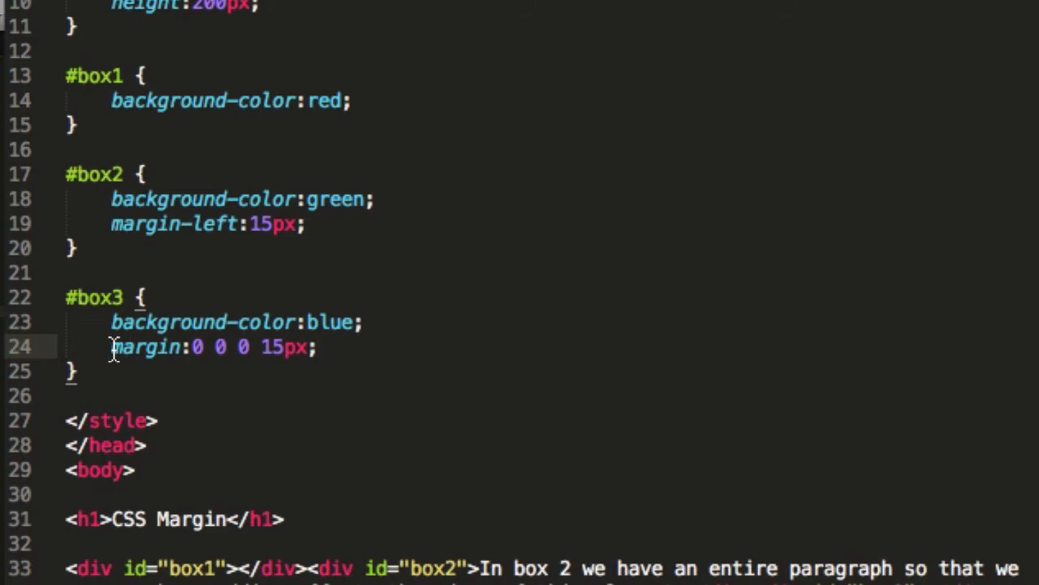
pyautogui.doubleClick(146, 348)
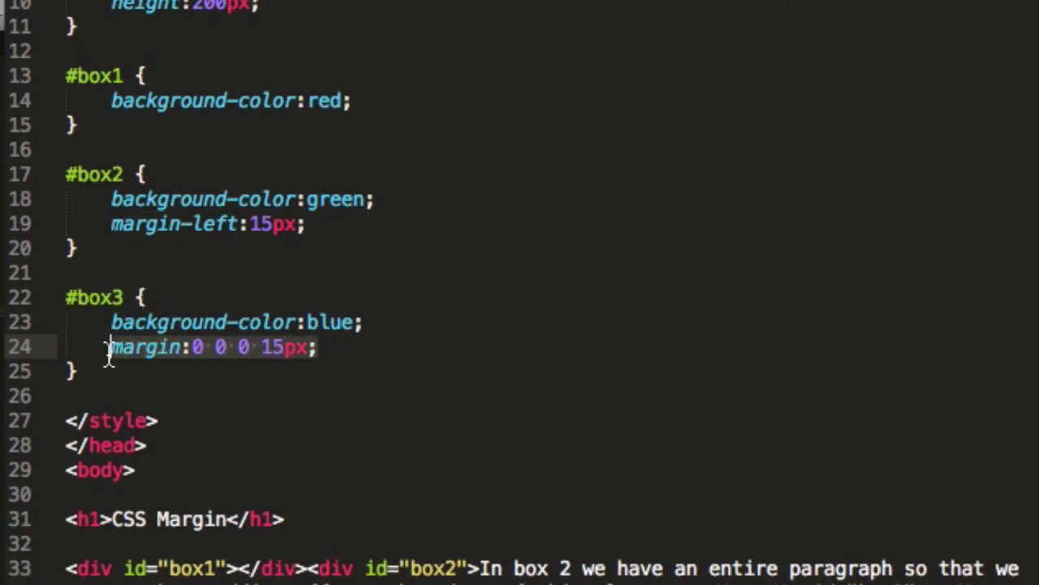
pyautogui.moveTo(431, 336)
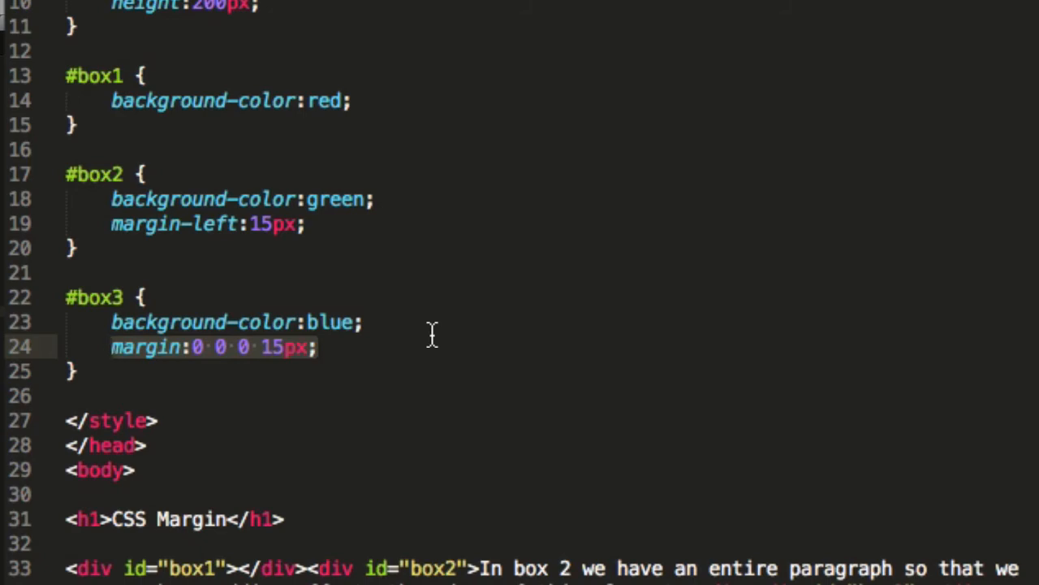